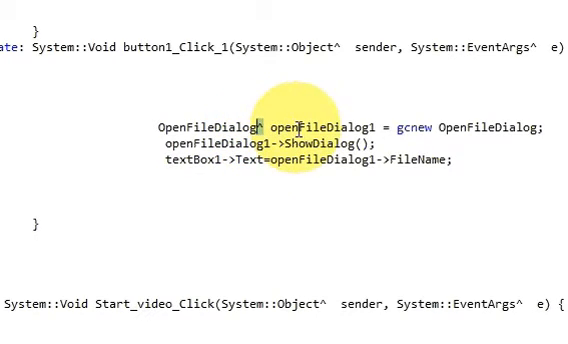
Review the openFileDialog1 code, then generate the button3_Click handler from the Play Audio File button
double_click(310, 128)
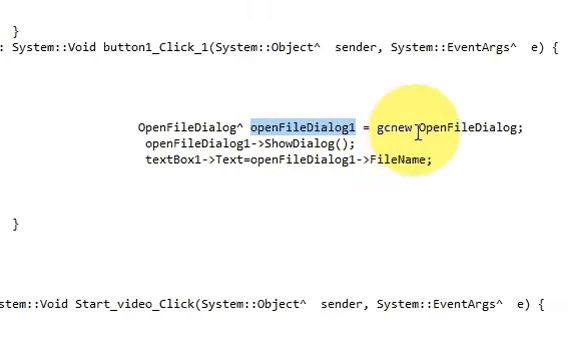
double_click(450, 126)
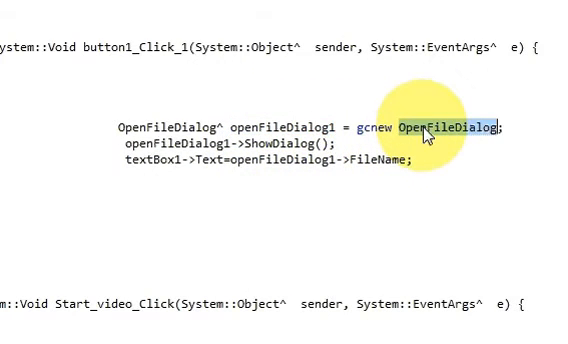
mouse_move(200, 142)
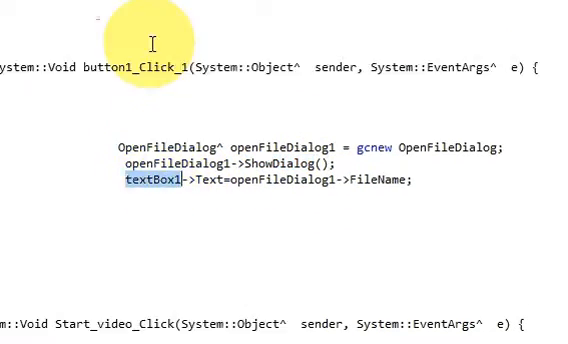
left_click(150, 94)
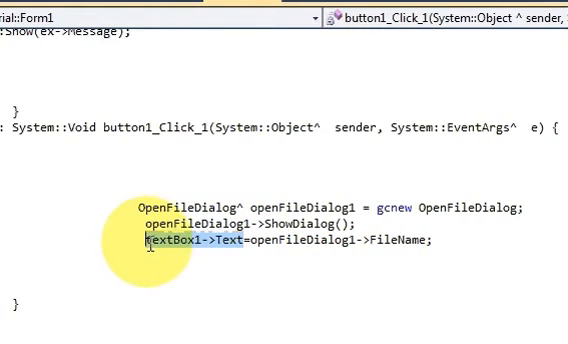
scroll("down", 3)
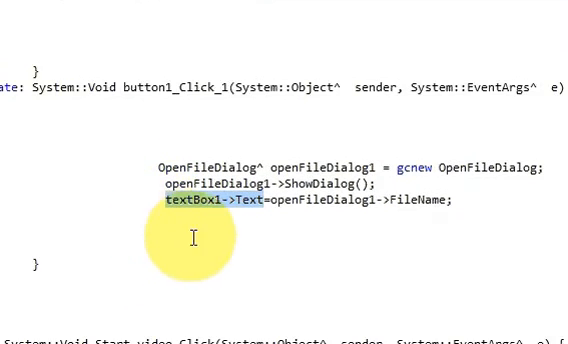
mouse_move(236, 140)
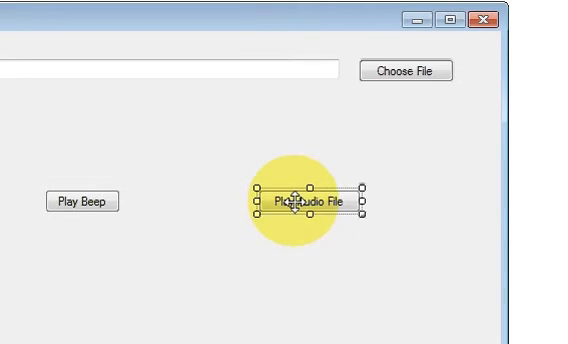
double_click(304, 200)
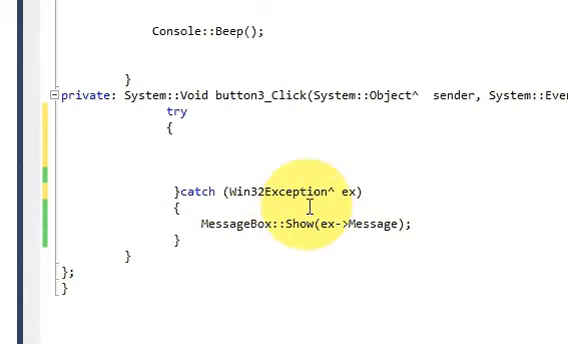
mouse_move(238, 152)
type("System::Media::SoundPlayer^ player = gcnew System::Media::SoundPlayer(")
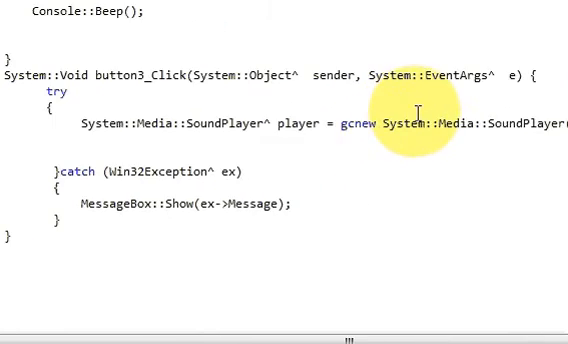
Declare SoundPlayer^ player with gcnew and add player->SoundLocation = textBox1->Text; in the try block
scroll("left", 3)
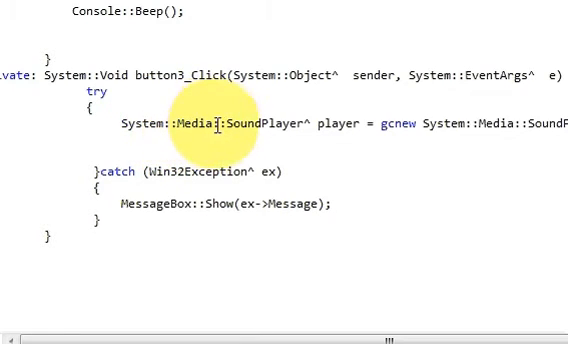
double_click(270, 126)
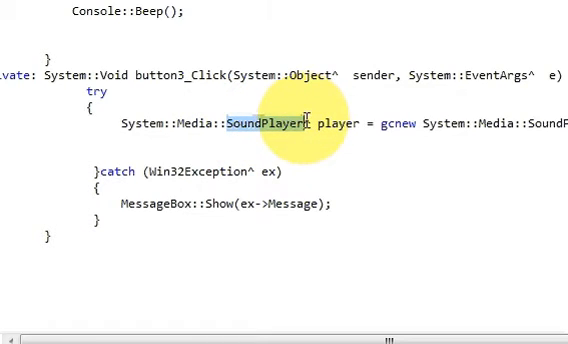
double_click(338, 126)
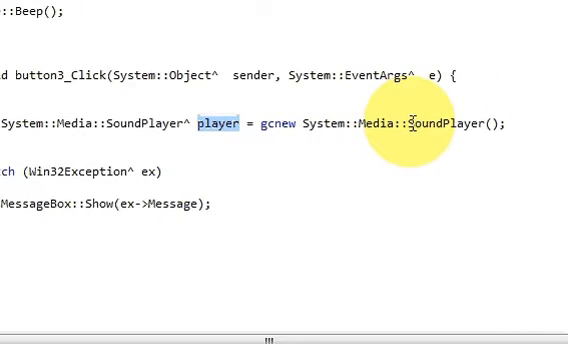
mouse_move(330, 132)
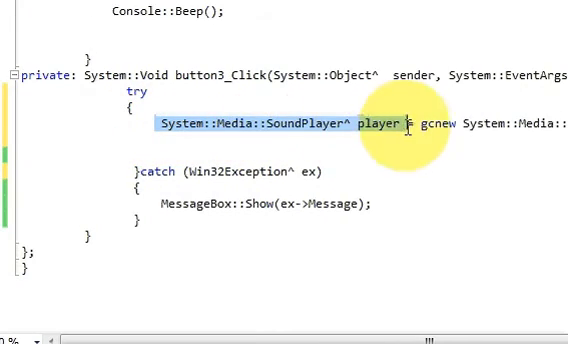
scroll("right", 3)
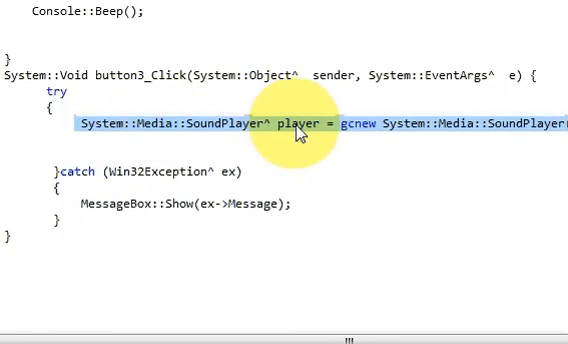
double_click(304, 126)
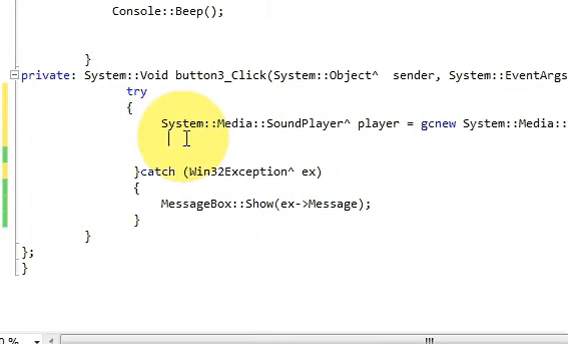
mouse_move(200, 160)
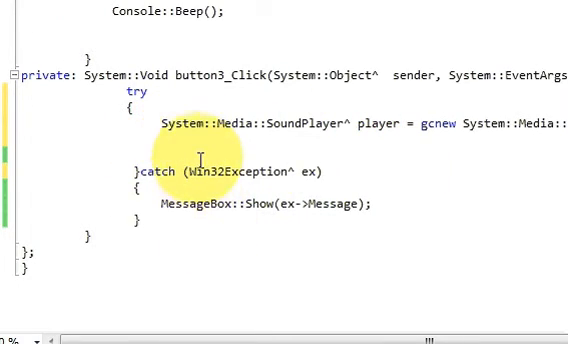
type("player->SoundLocation = textBox1->Text;")
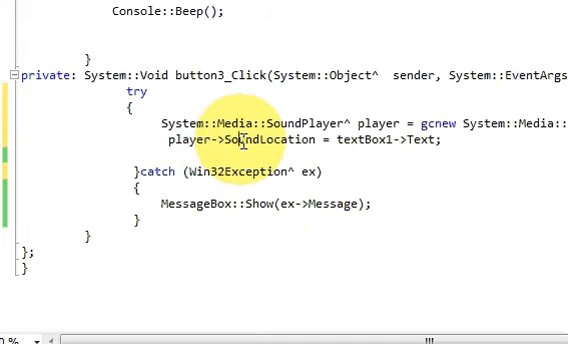
Add player->Load(); and player->PlaySync(); below the SoundLocation line
double_click(270, 140)
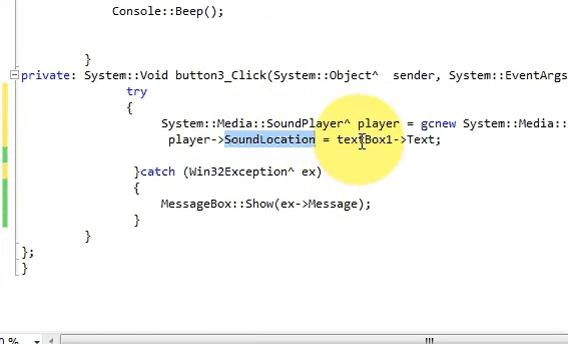
left_click(234, 96)
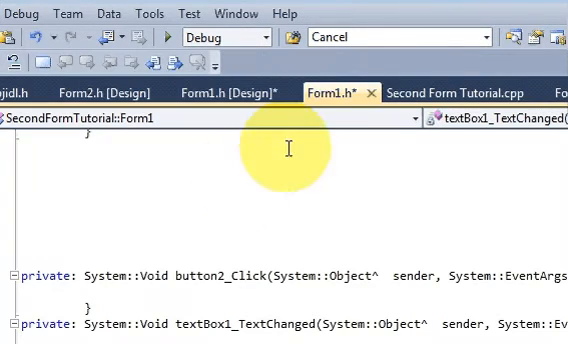
left_click(228, 92)
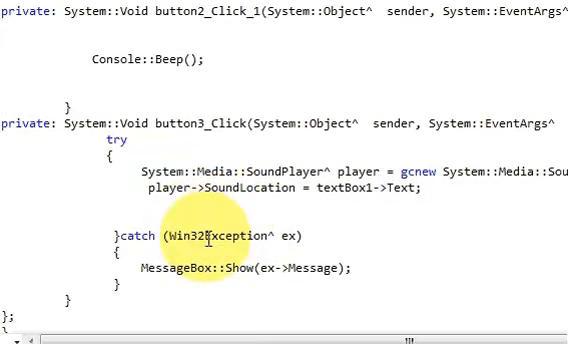
type("player->Load();")
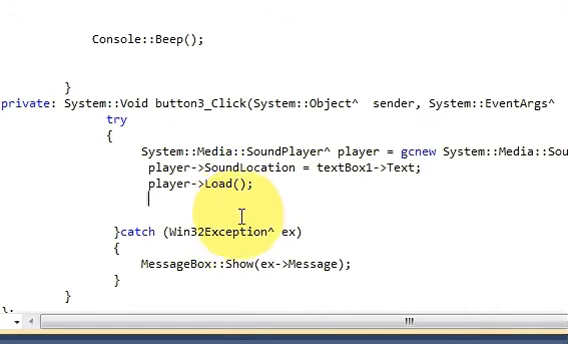
type("player->PlaySync();")
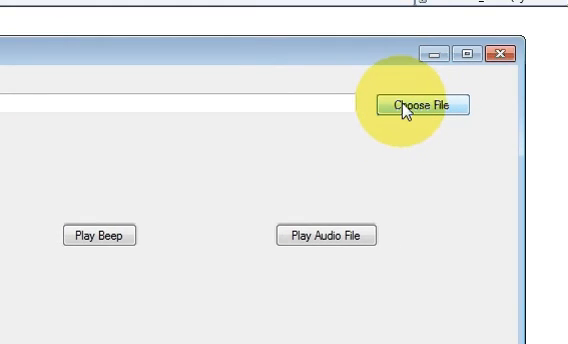
Use Choose File in the running form to select checked.wav so its path fills the text box
left_click(426, 106)
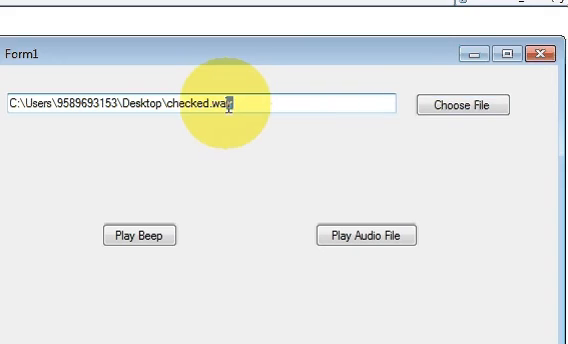
double_click(232, 102)
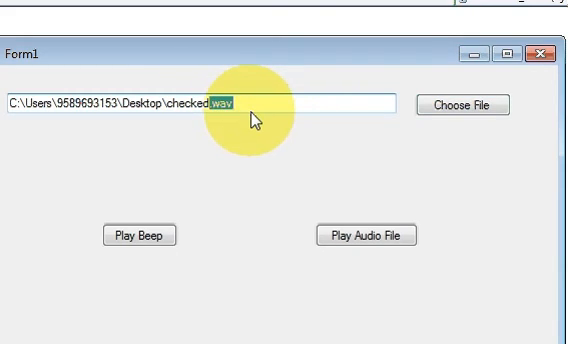
mouse_move(248, 108)
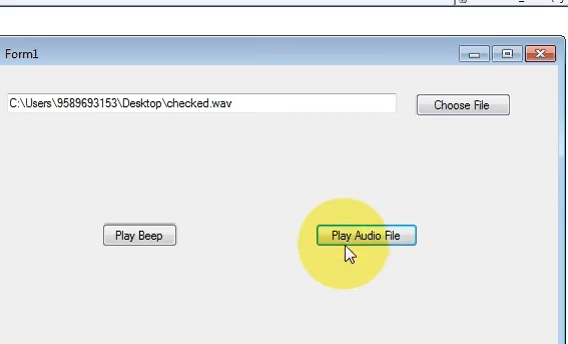
left_click(382, 240)
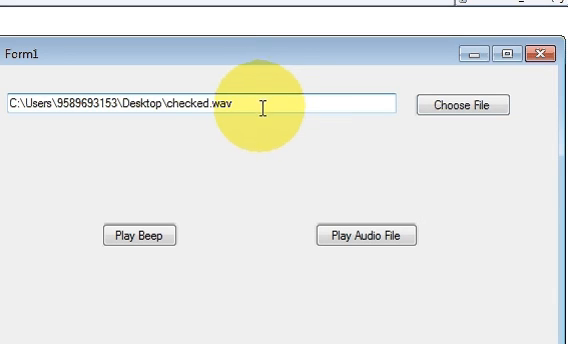
mouse_move(272, 120)
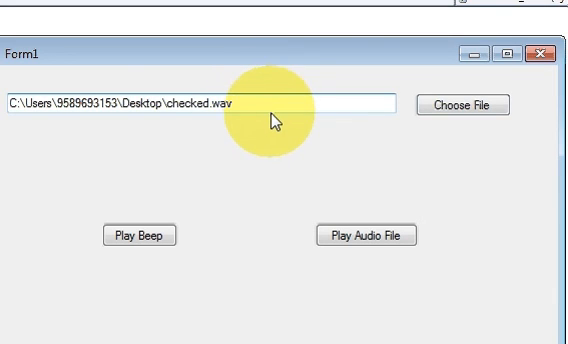